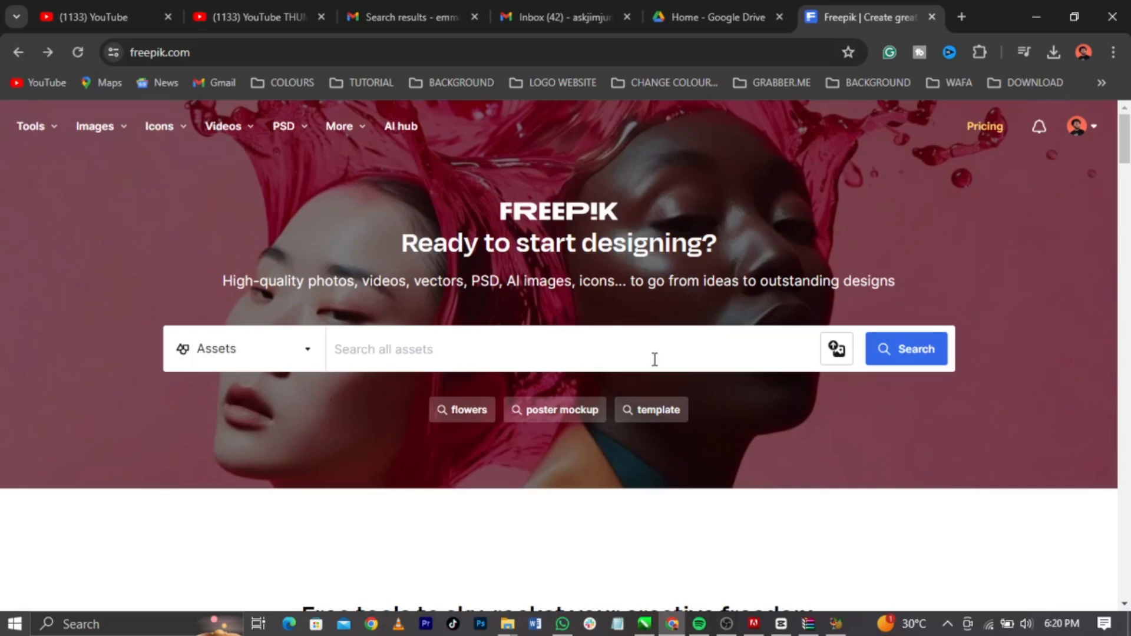
{"action": "mouse_move", "coordinate": [641, 359]}
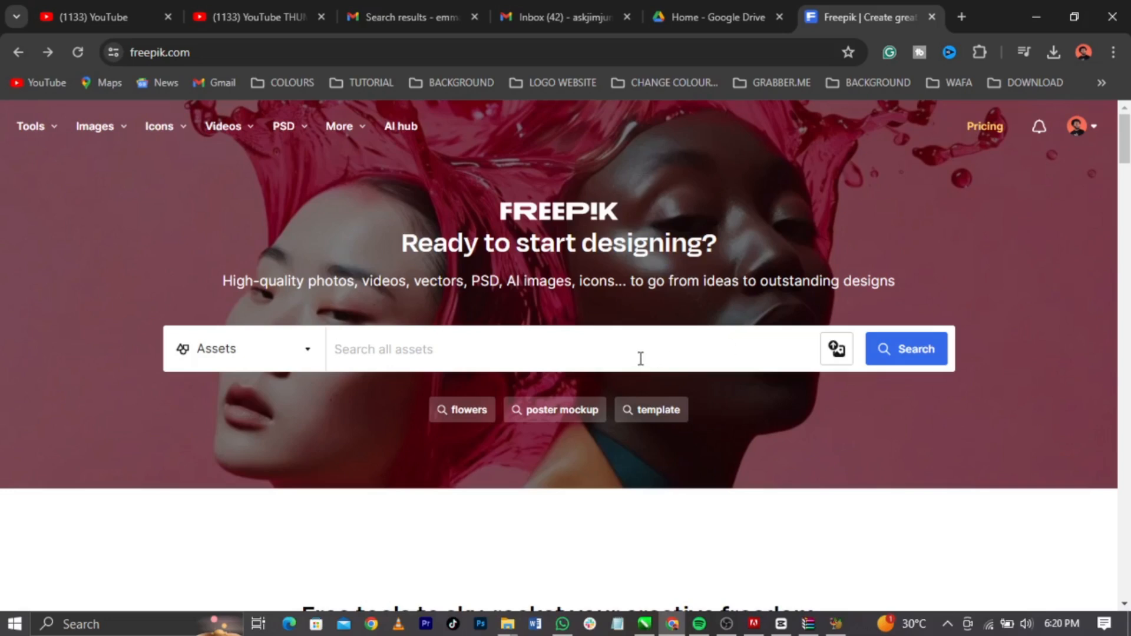
Search Freepik assets for "holding a phone".
{"action": "left_click", "coordinate": [476, 349]}
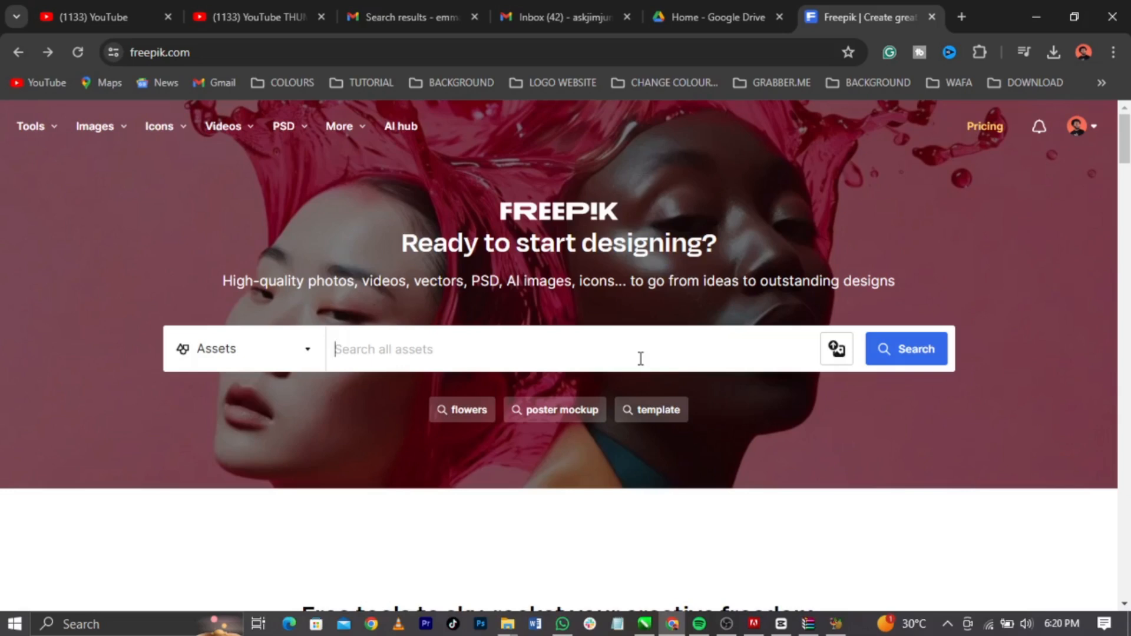
{"action": "type", "text": "holdin"}
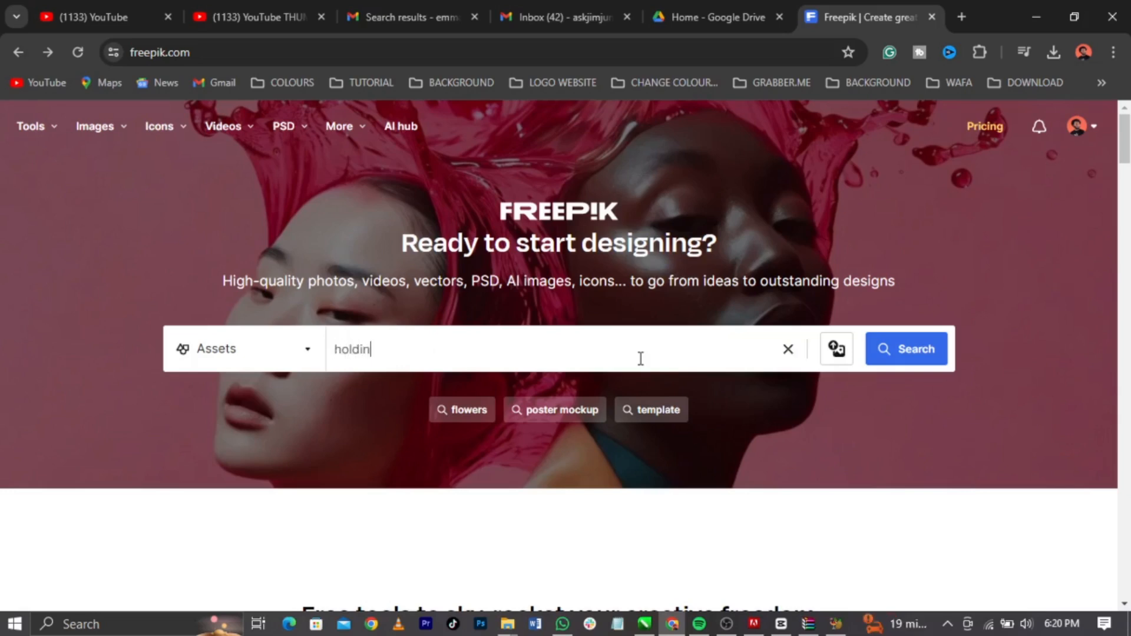
{"action": "type", "text": "g a phone"}
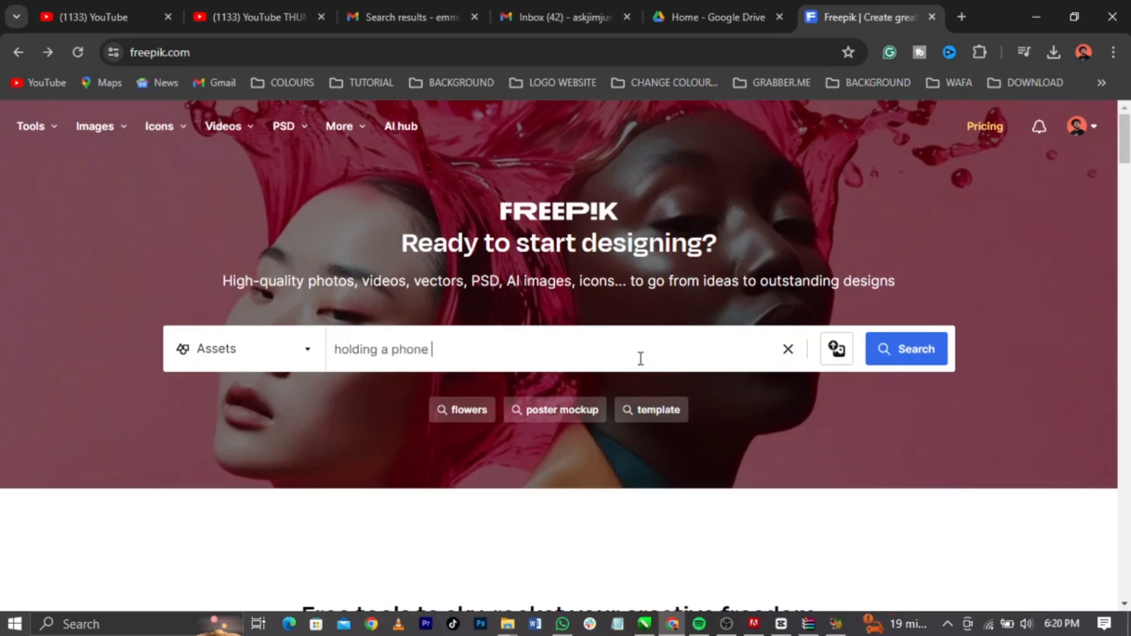
{"action": "left_click", "coordinate": [907, 349]}
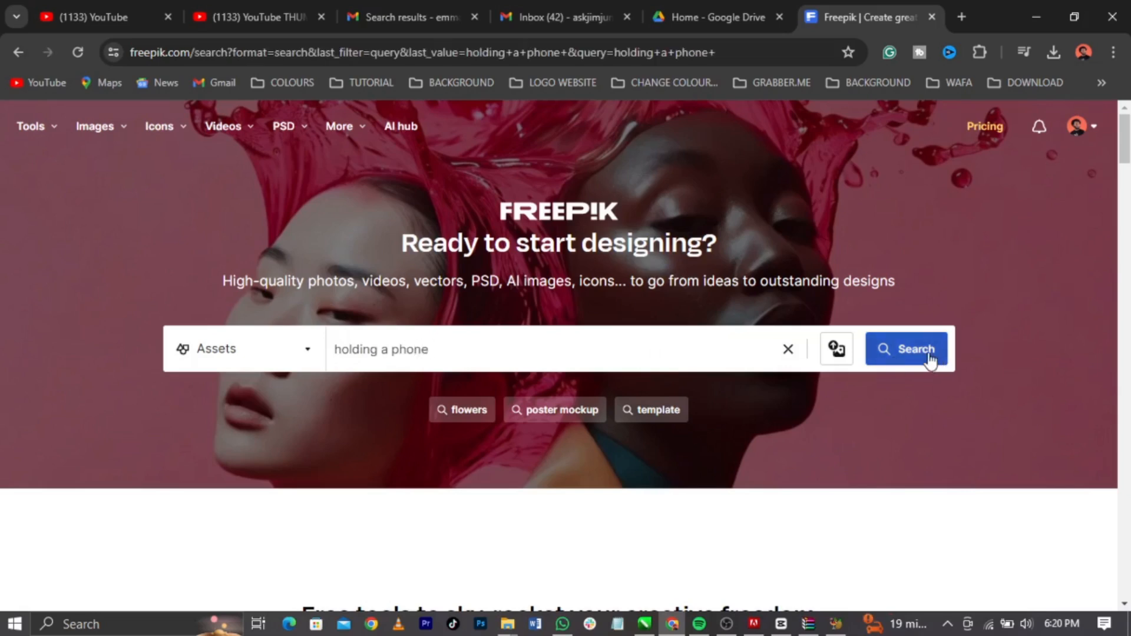
Browse the results and open the young man in a denim jacket photo.
{"action": "left_click", "coordinate": [908, 350]}
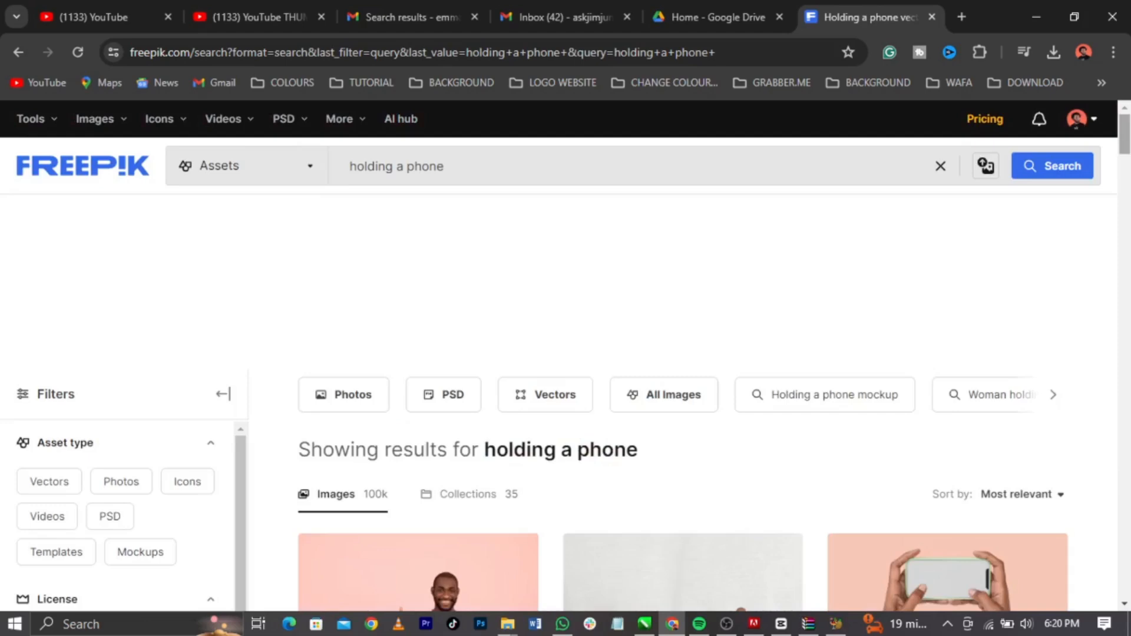
{"action": "scroll", "scroll_direction": "down", "scroll_amount": 3}
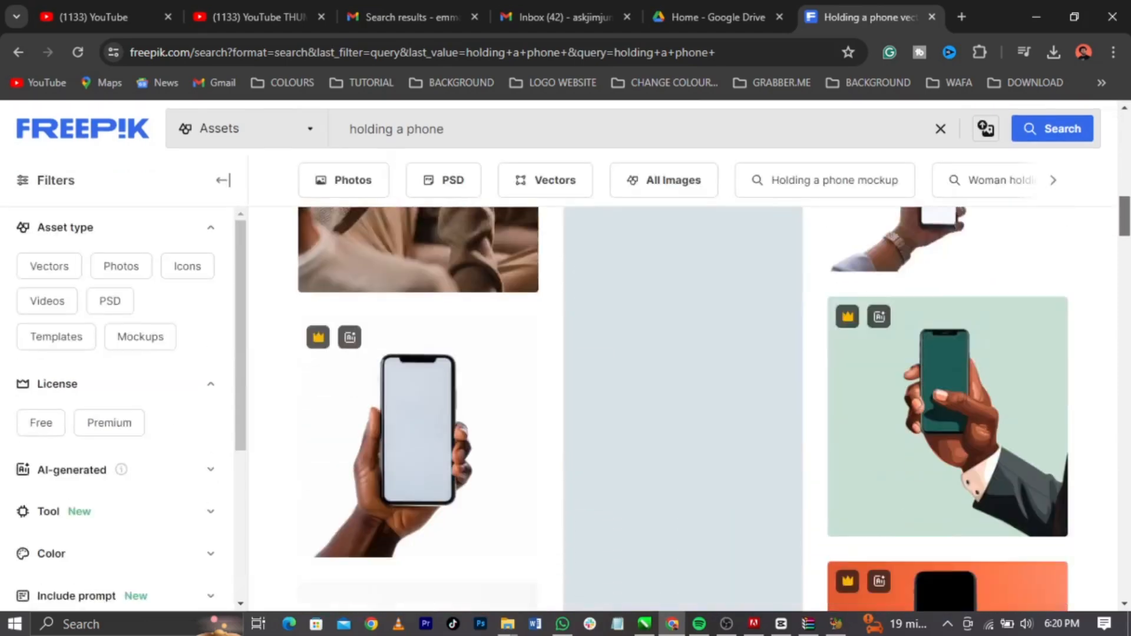
{"action": "scroll", "scroll_direction": "down", "scroll_amount": 3}
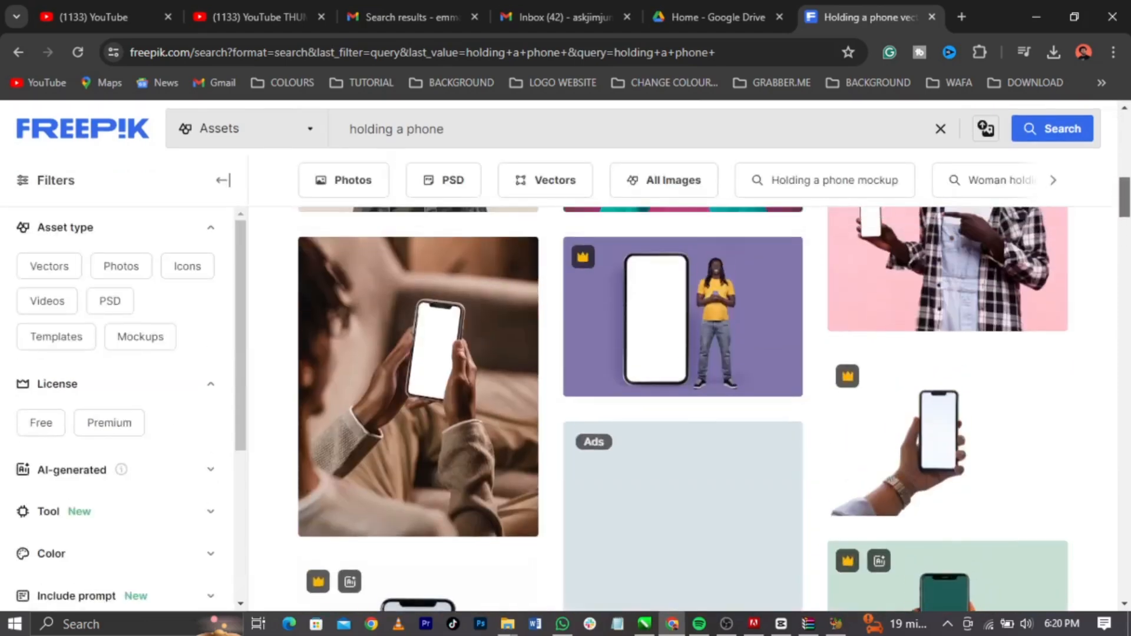
{"action": "scroll", "scroll_direction": "down", "scroll_amount": 3}
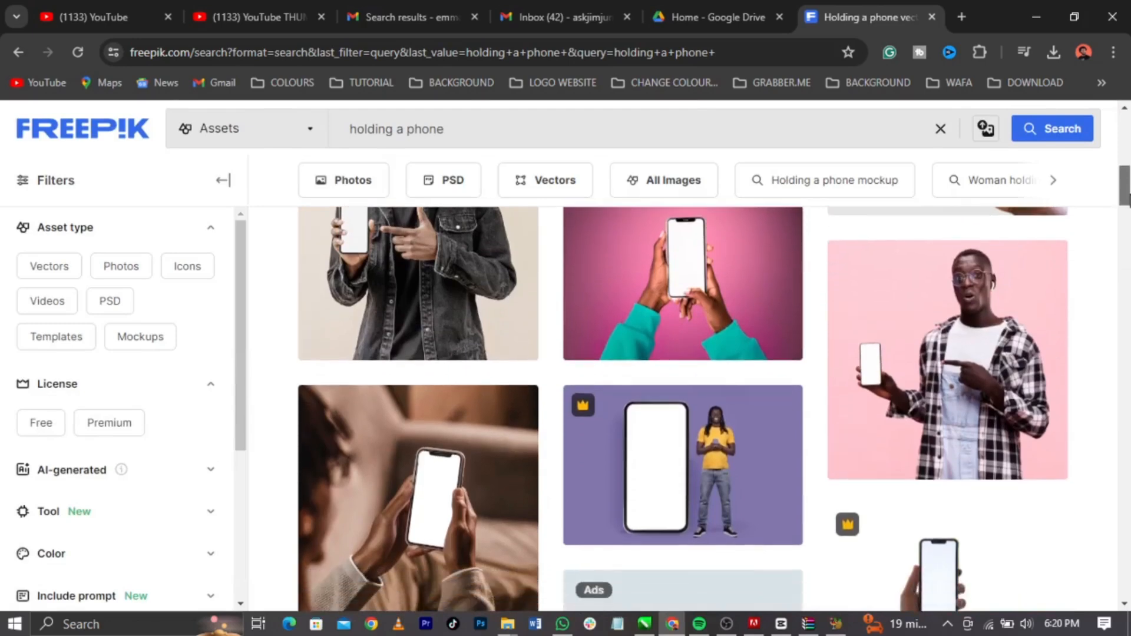
{"action": "scroll", "scroll_direction": "down", "scroll_amount": 3}
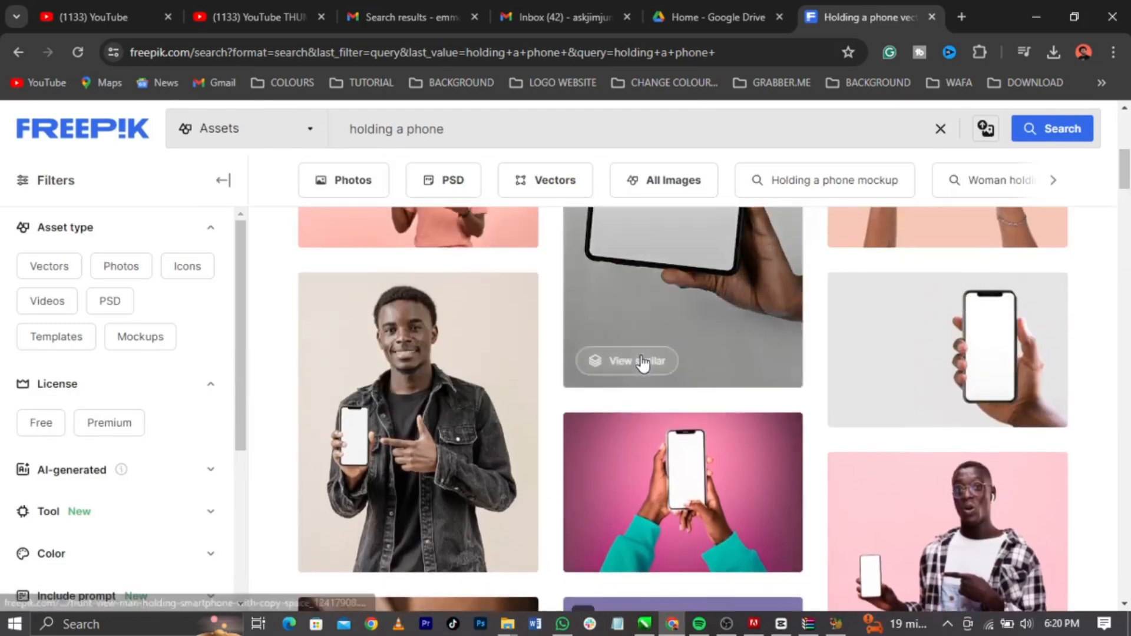
{"action": "left_click", "coordinate": [418, 424]}
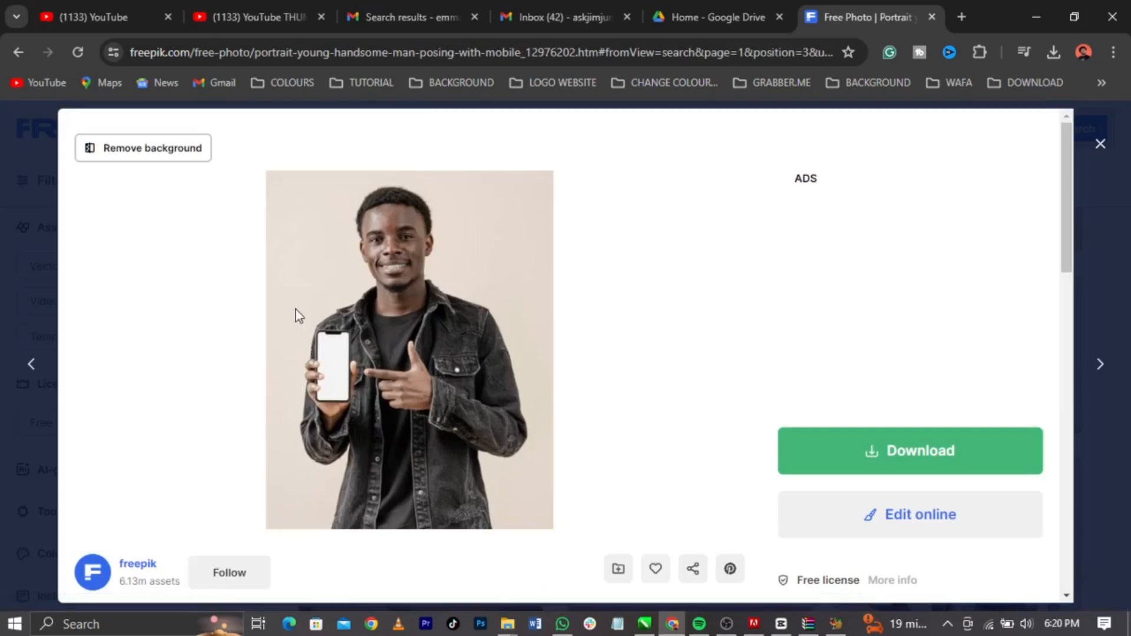
{"action": "mouse_move", "coordinate": [395, 421]}
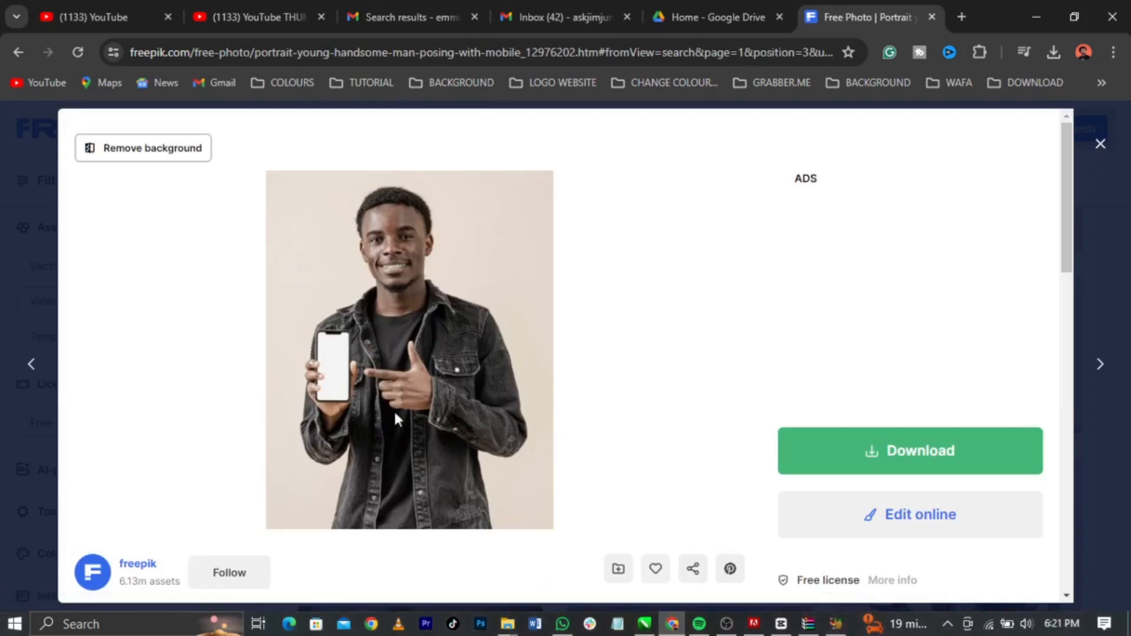
Copy the denim-jacket photo via its right-click menu.
{"action": "right_click", "coordinate": [454, 350]}
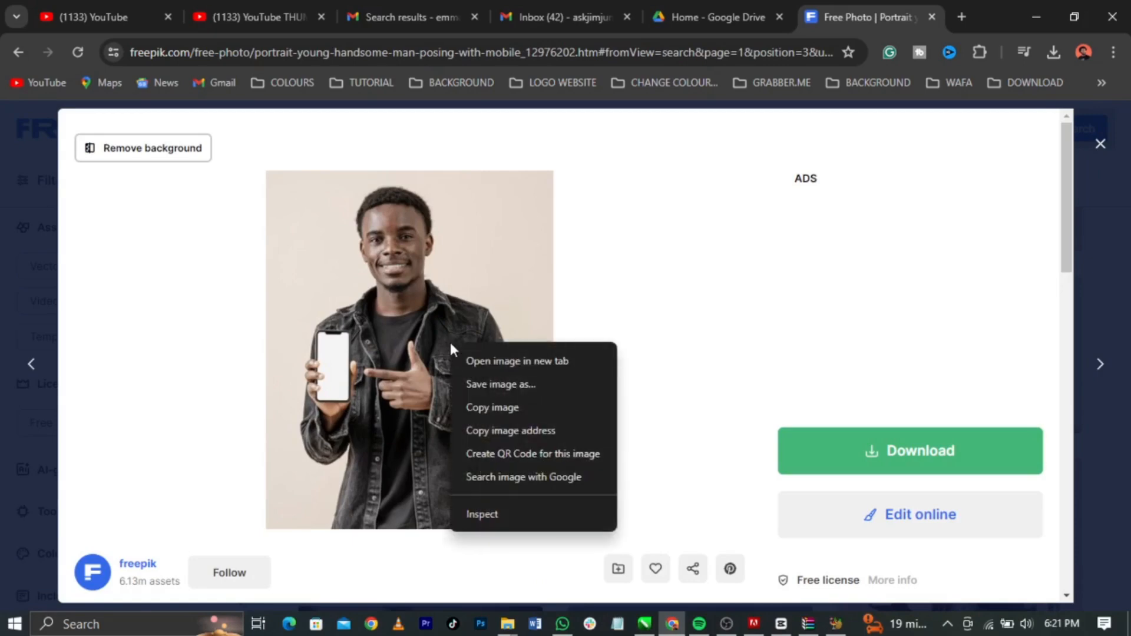
{"action": "left_click", "coordinate": [683, 617]}
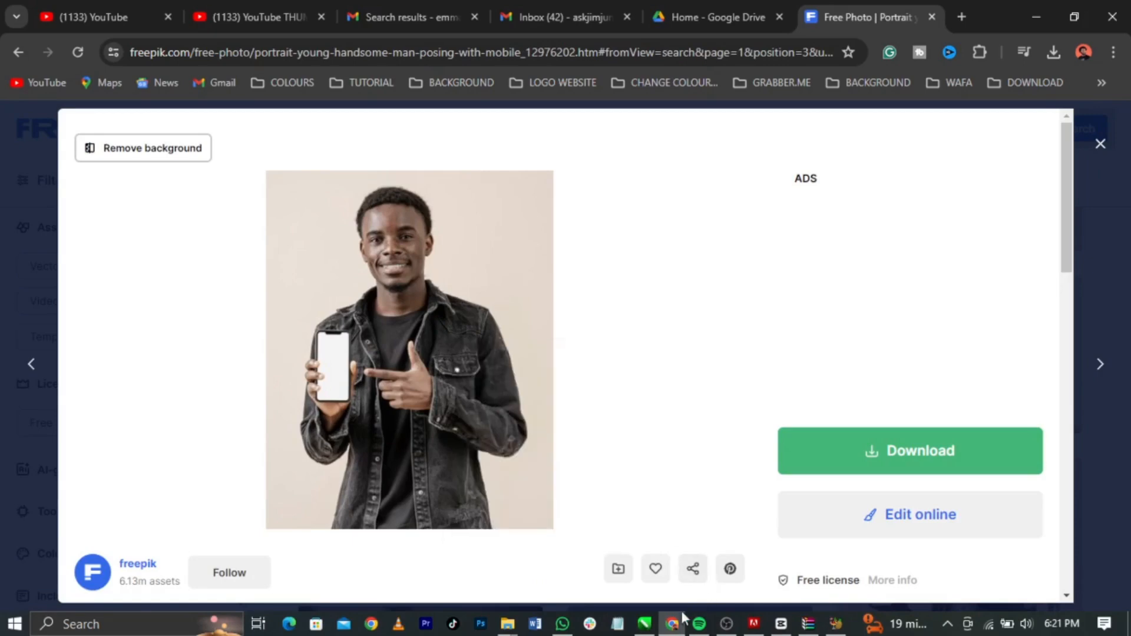
Create a new CorelDRAW document with the photo on a landscape page.
{"action": "left_click", "coordinate": [643, 624]}
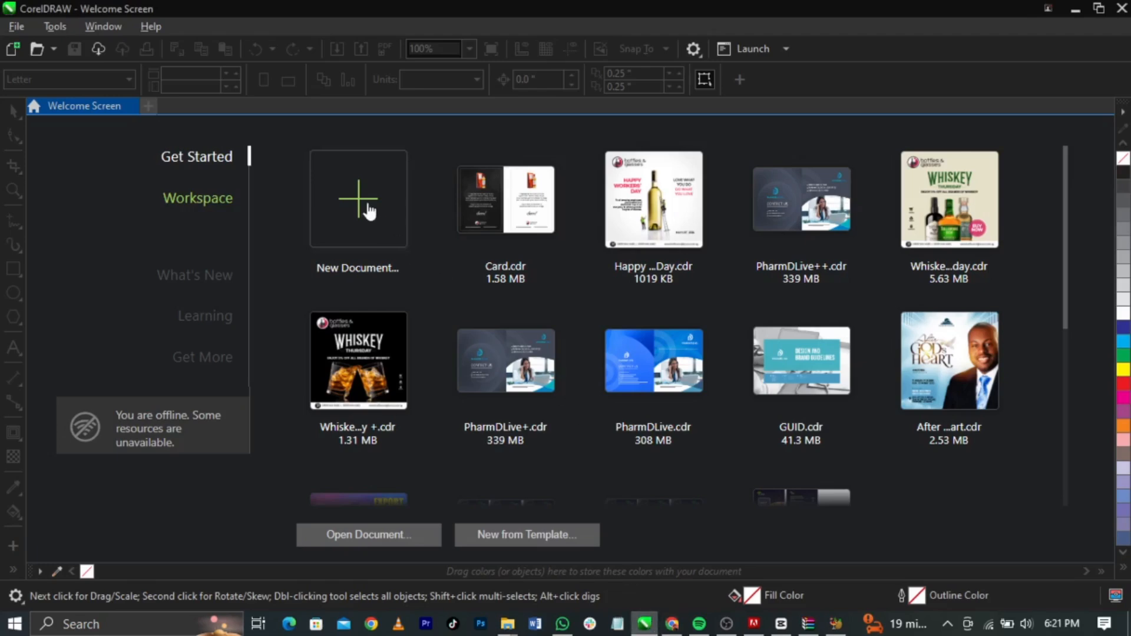
{"action": "mouse_move", "coordinate": [667, 427]}
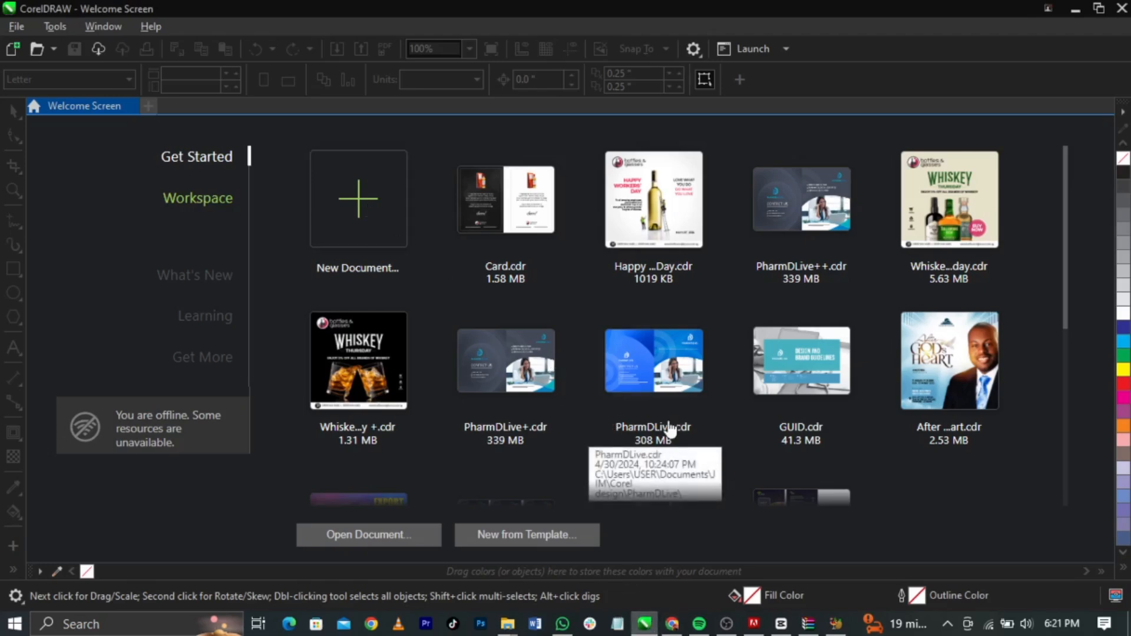
{"action": "left_click", "coordinate": [358, 199]}
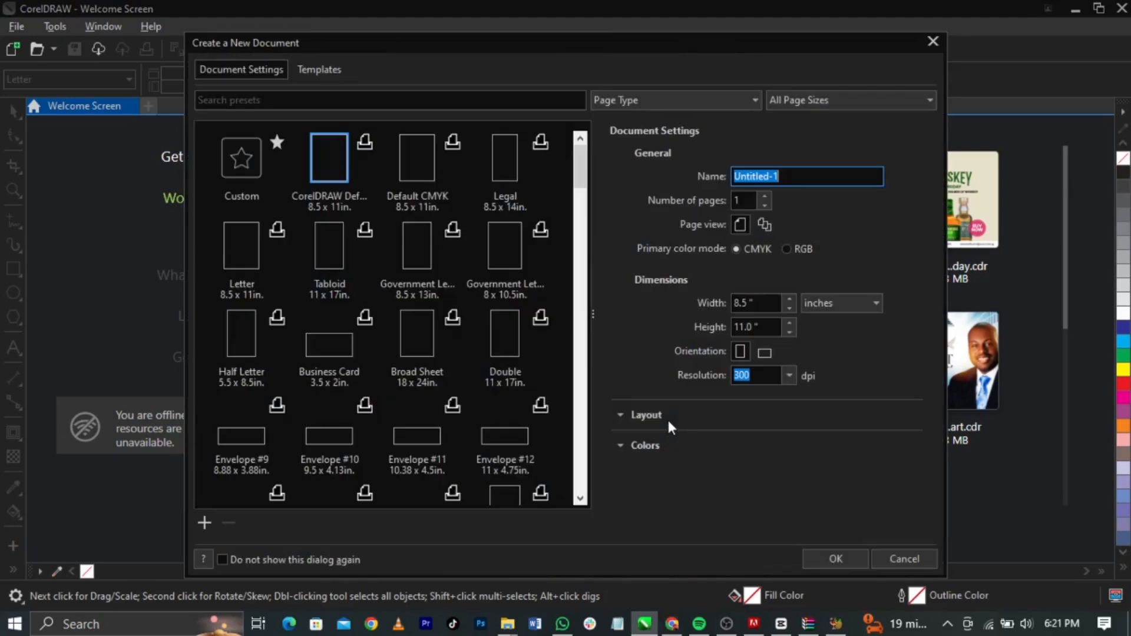
{"action": "left_click", "coordinate": [903, 558]}
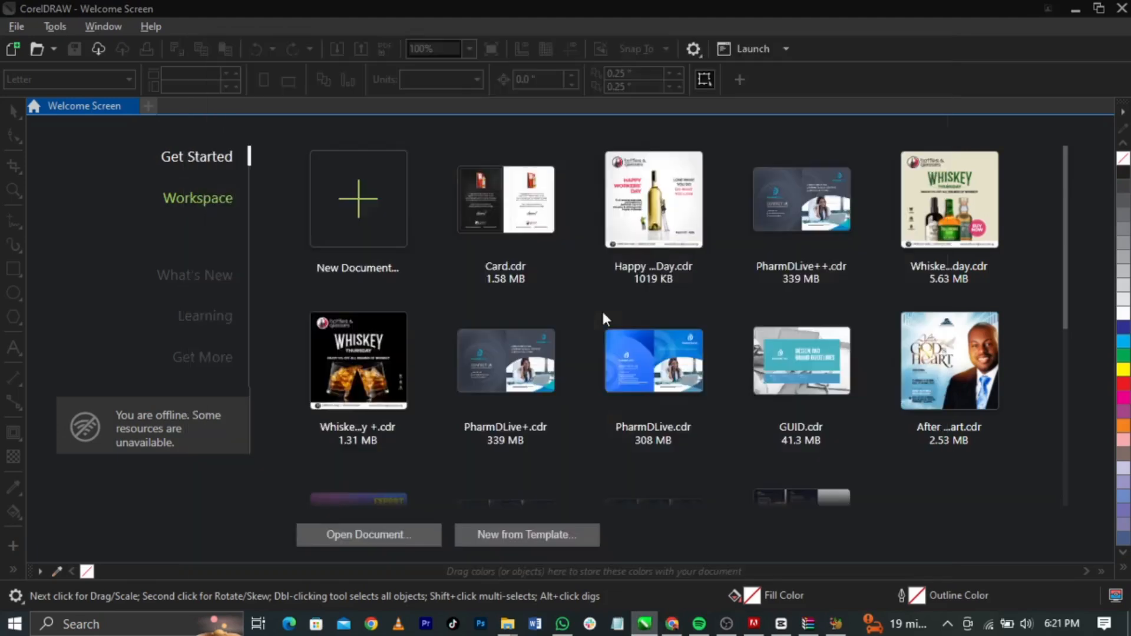
{"action": "left_click", "coordinate": [358, 199]}
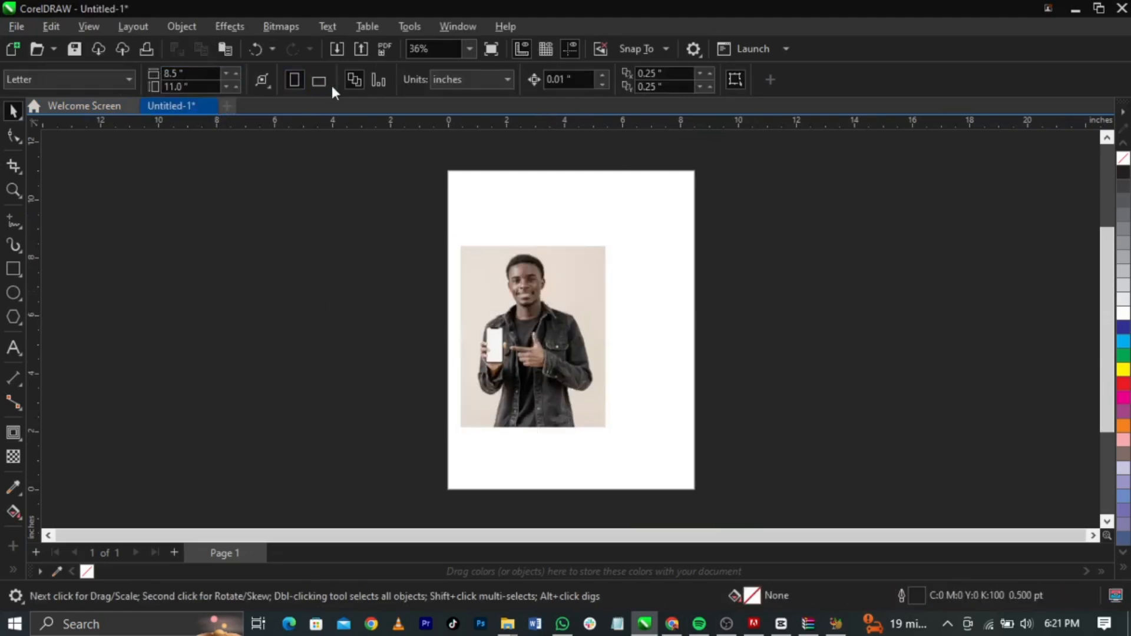
{"action": "left_click", "coordinate": [531, 335]}
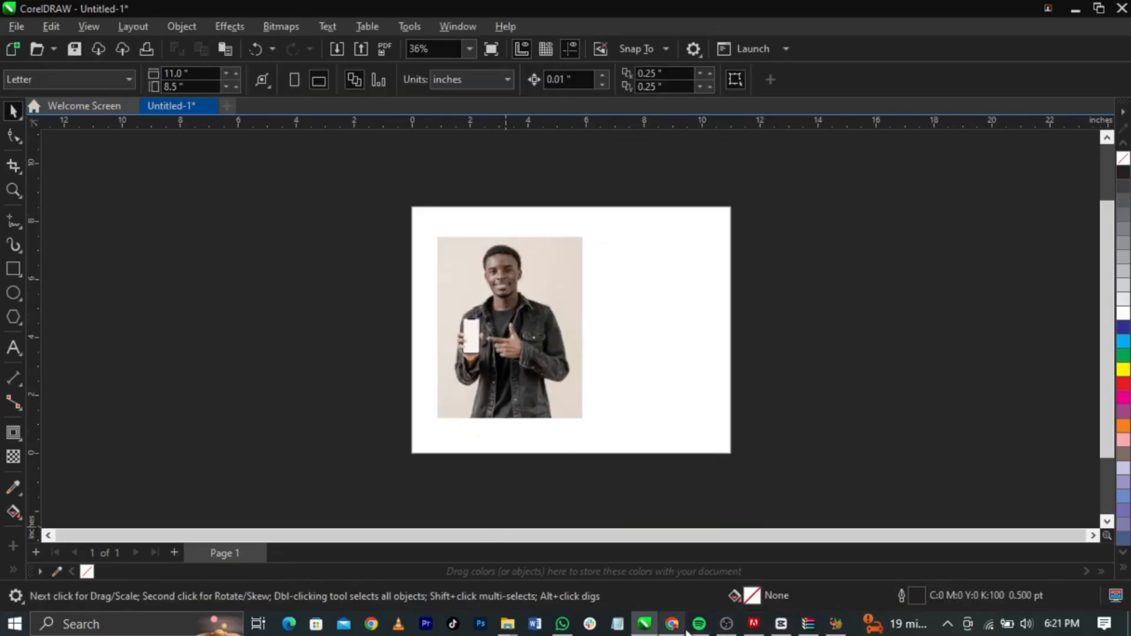
{"action": "left_click", "coordinate": [672, 624]}
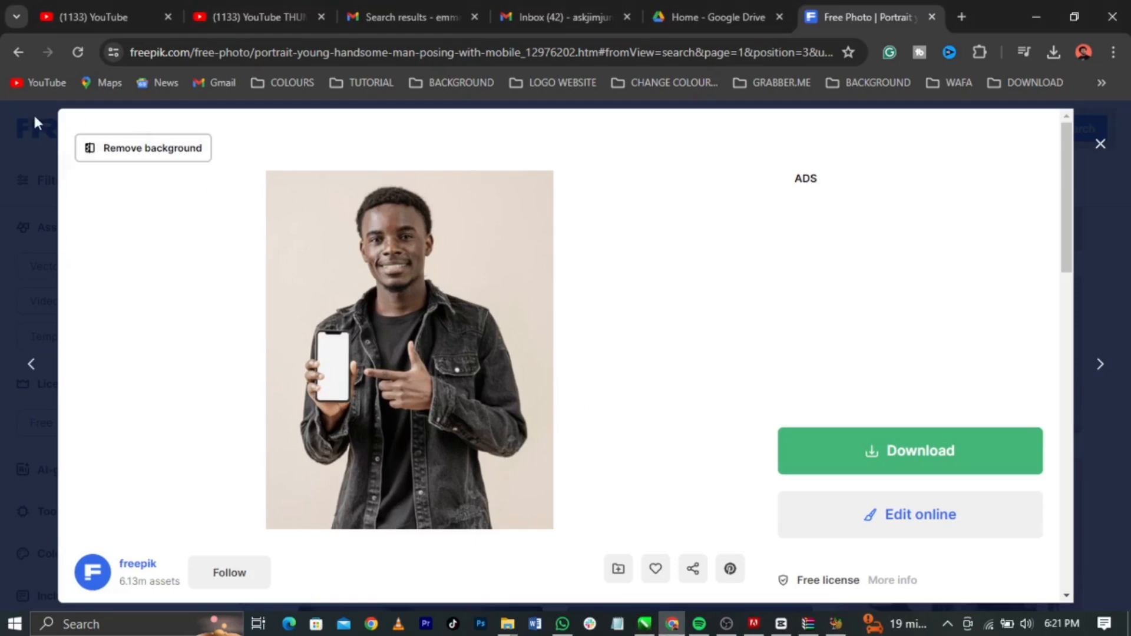
{"action": "mouse_move", "coordinate": [143, 148]}
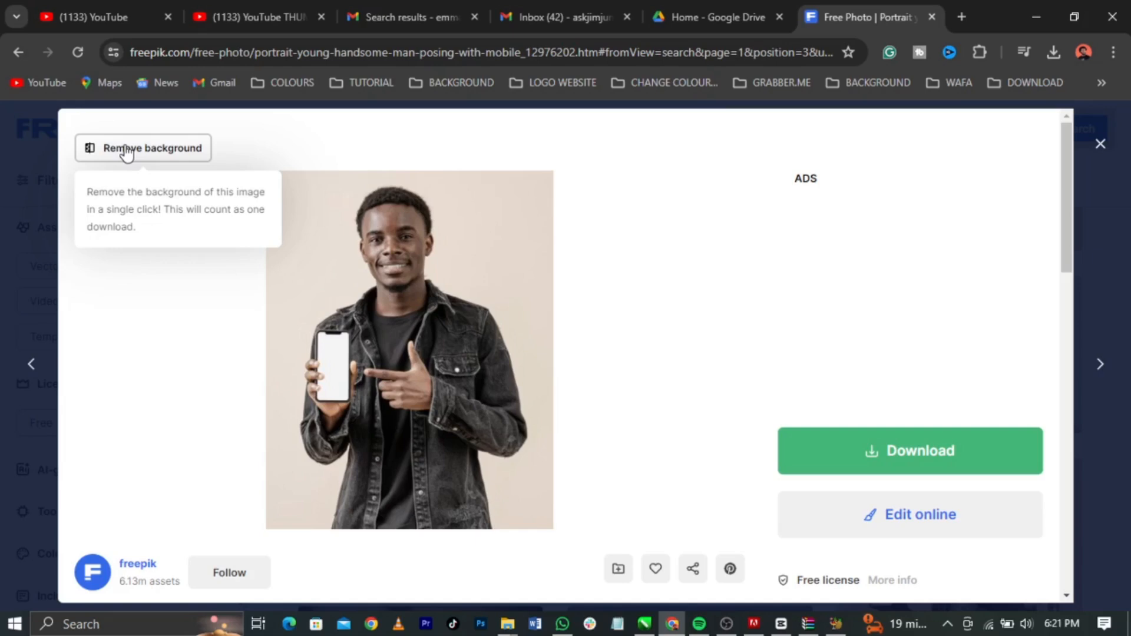
Remove the photo's background in Freepik and download it as PNG.
{"action": "left_click", "coordinate": [142, 148]}
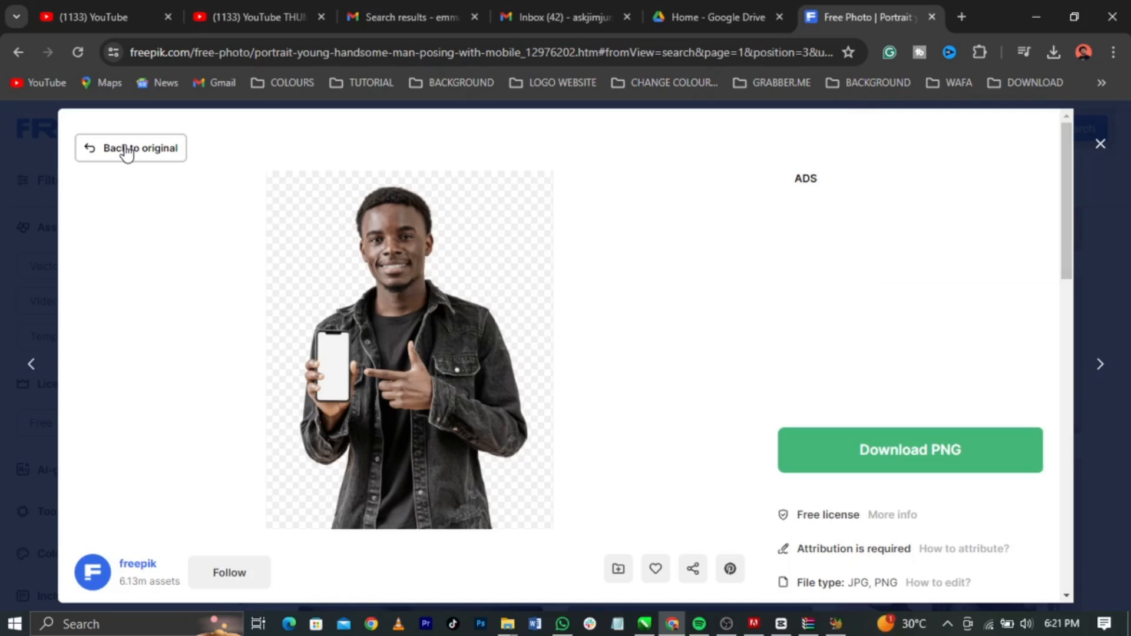
{"action": "mouse_move", "coordinate": [811, 404]}
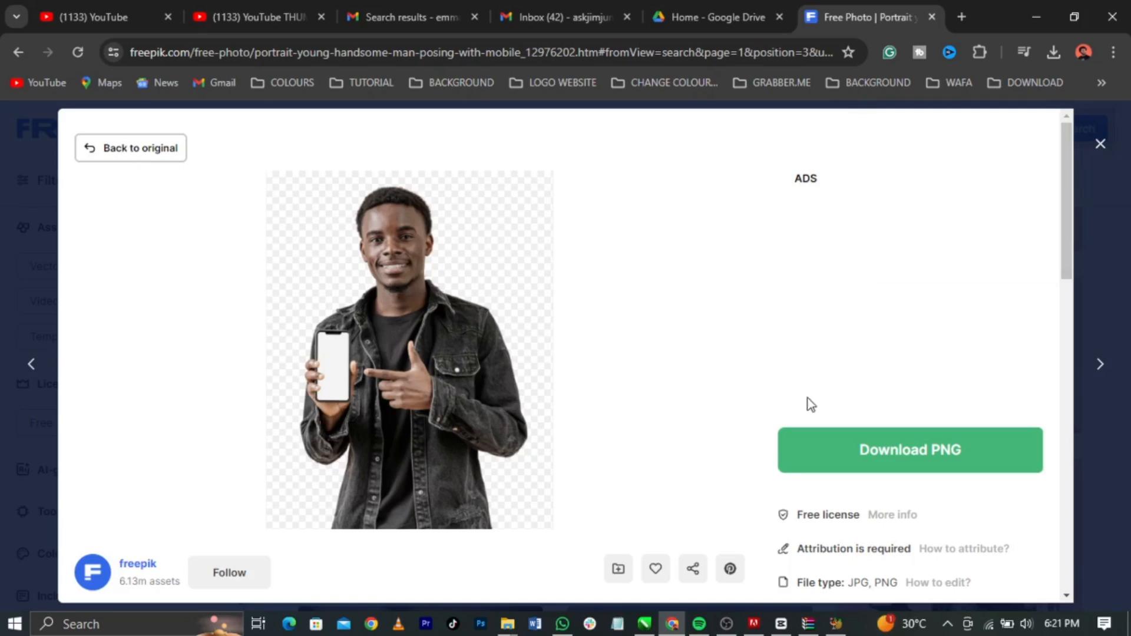
{"action": "left_click", "coordinate": [909, 450]}
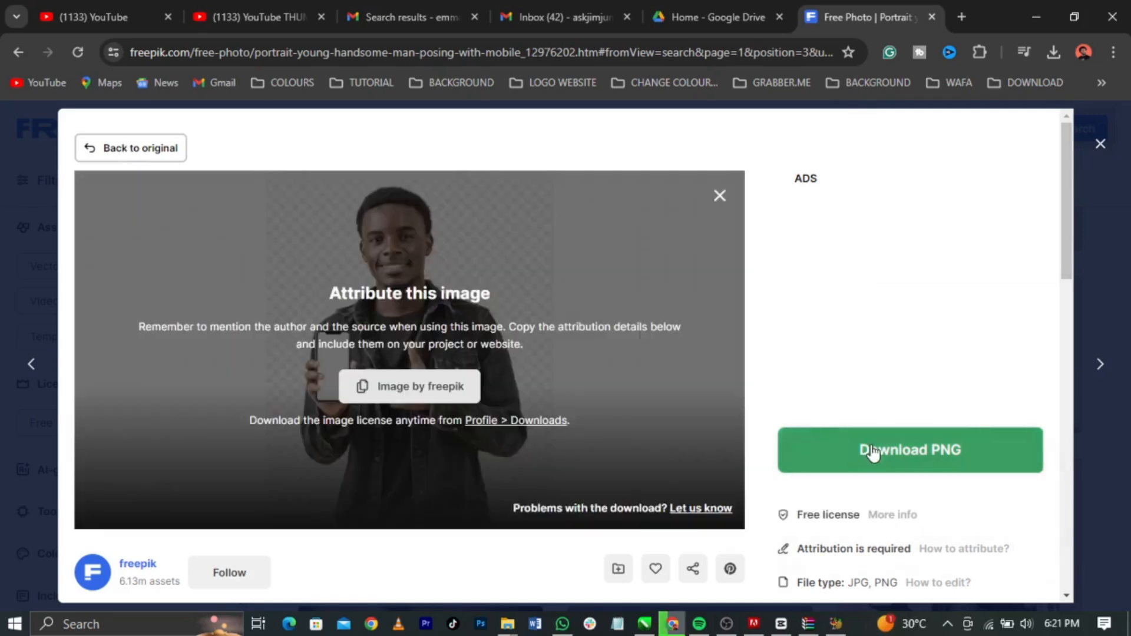
{"action": "left_click", "coordinate": [910, 449]}
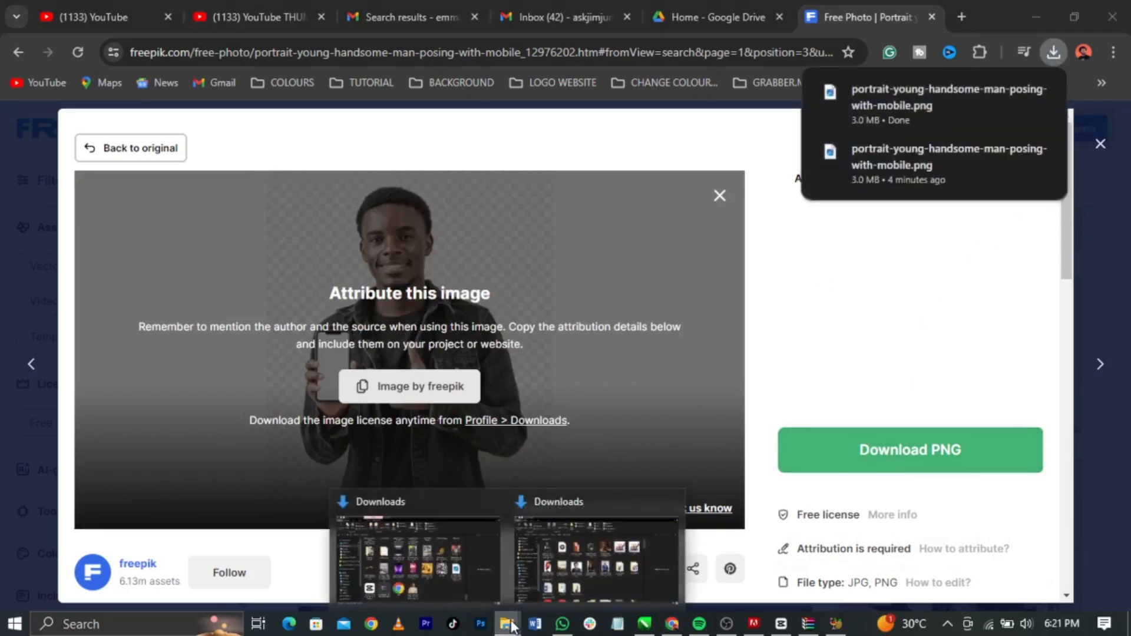
Bring the downloaded PNG from the Downloads folder into the CorelDRAW page.
{"action": "left_click", "coordinate": [508, 624]}
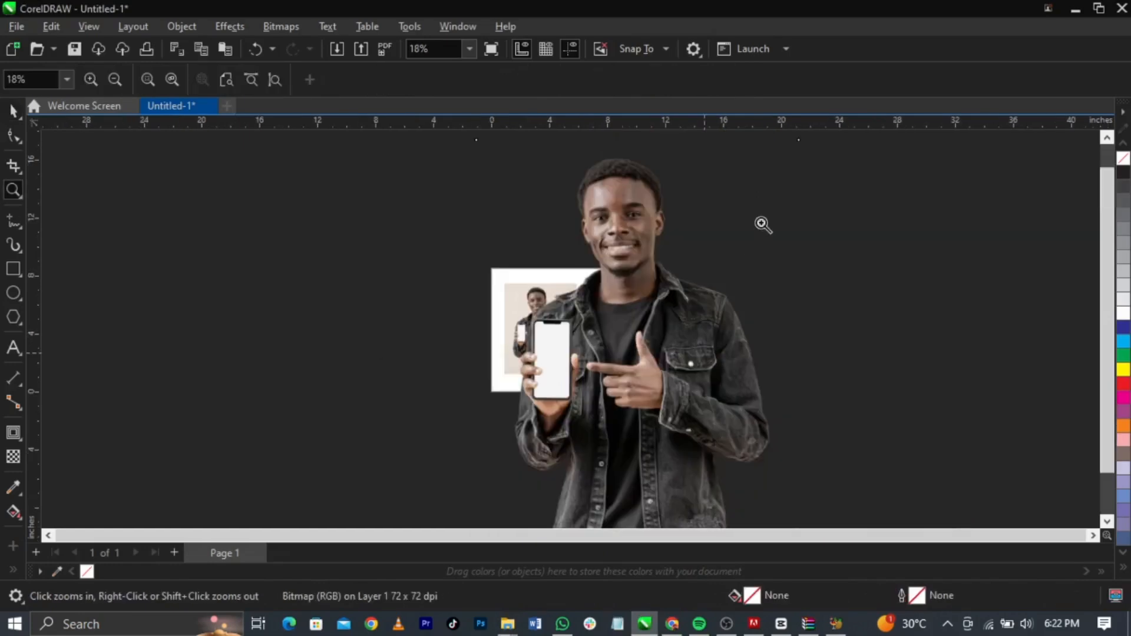
{"action": "mouse_move", "coordinate": [20, 125]}
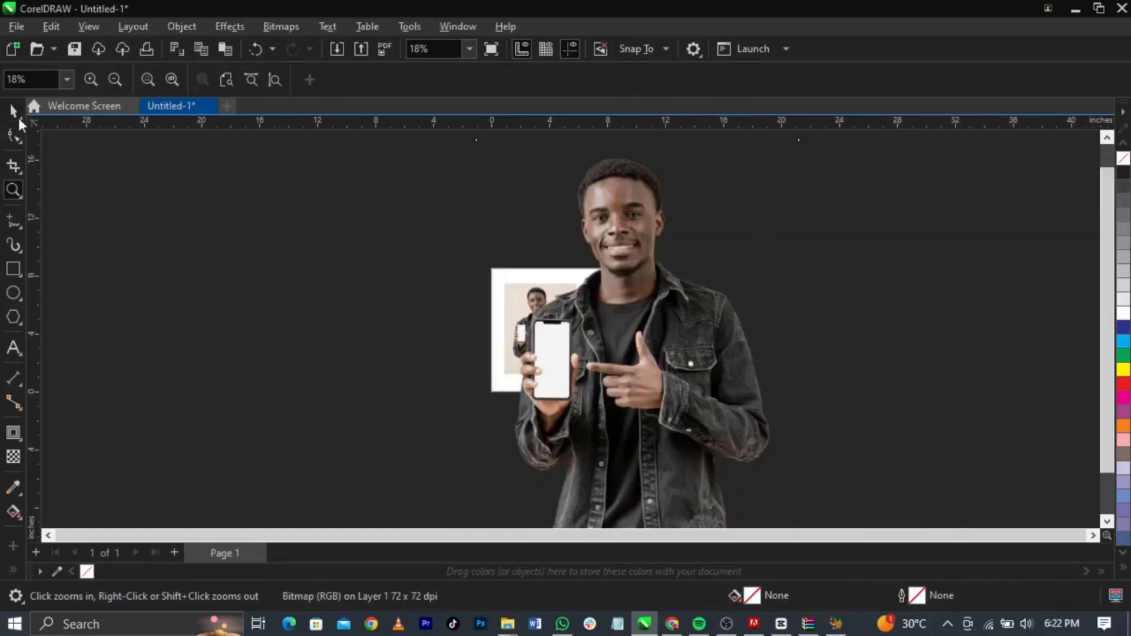
Place the cut-out beside the original photo and zoom in on both.
{"action": "left_click", "coordinate": [649, 353]}
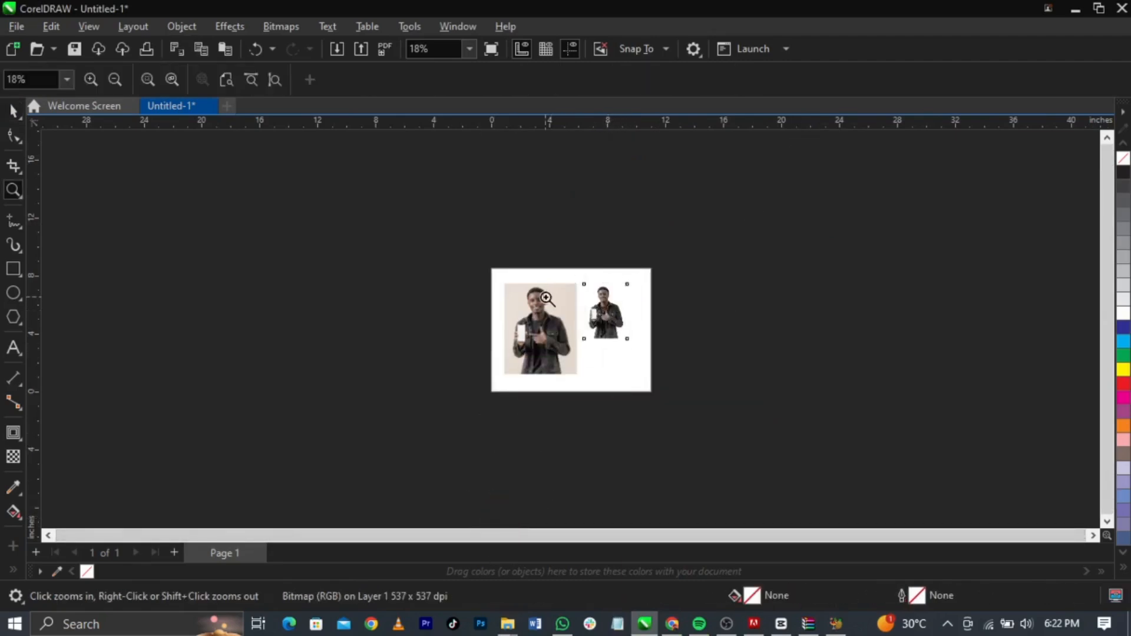
{"action": "left_click", "coordinate": [547, 298]}
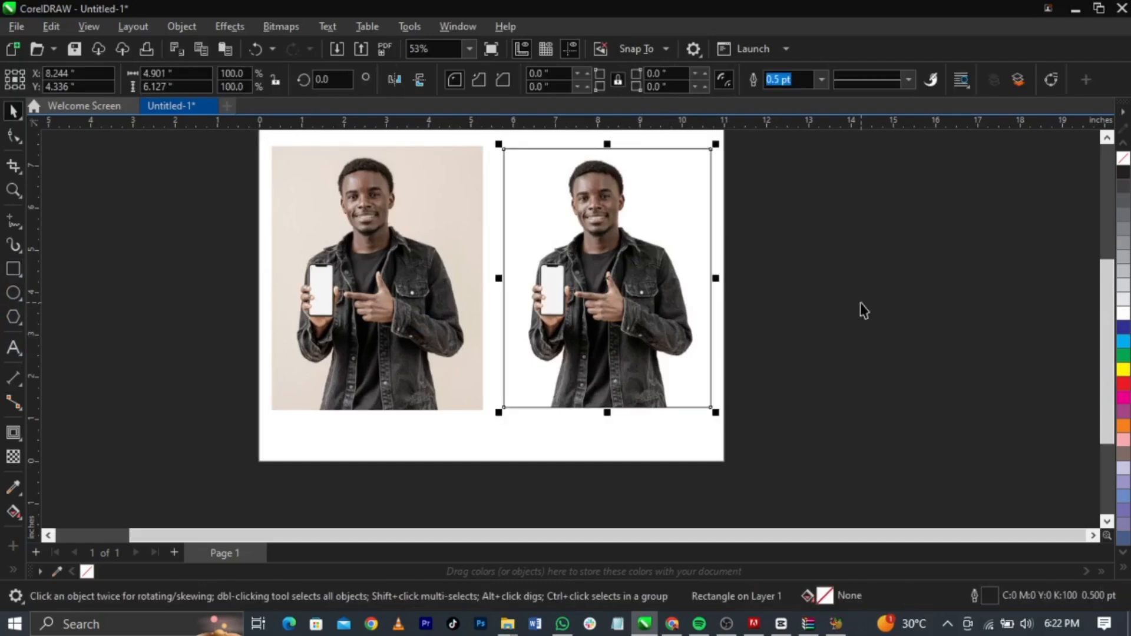
Select the framing rectangle and fill it dark grey, then lavender.
{"action": "left_click", "coordinate": [375, 277]}
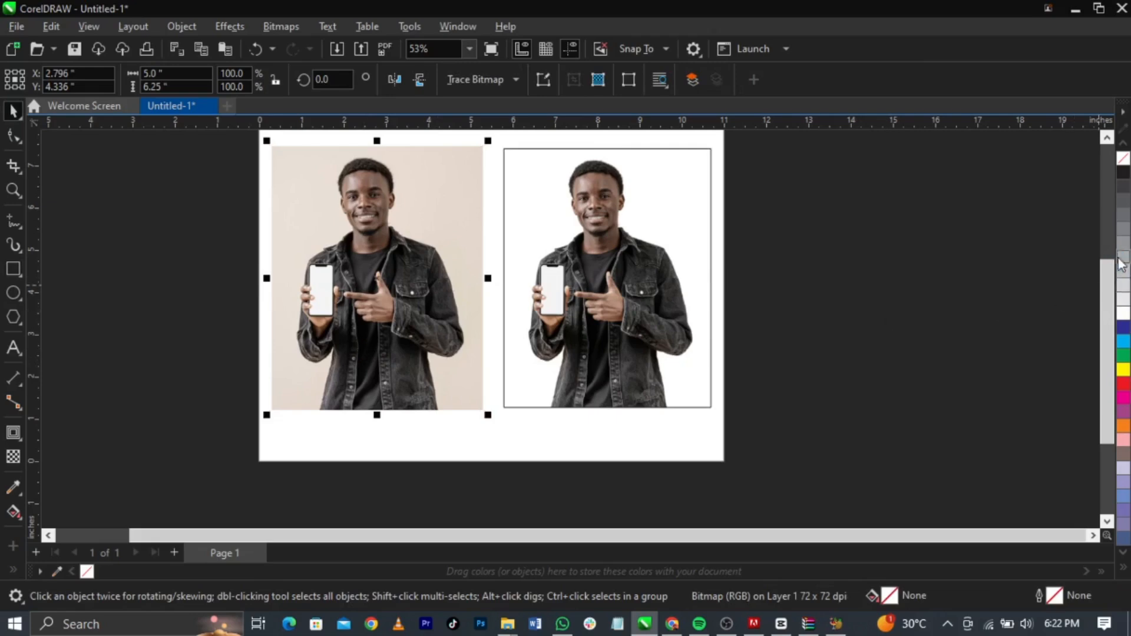
{"action": "left_click", "coordinate": [801, 301]}
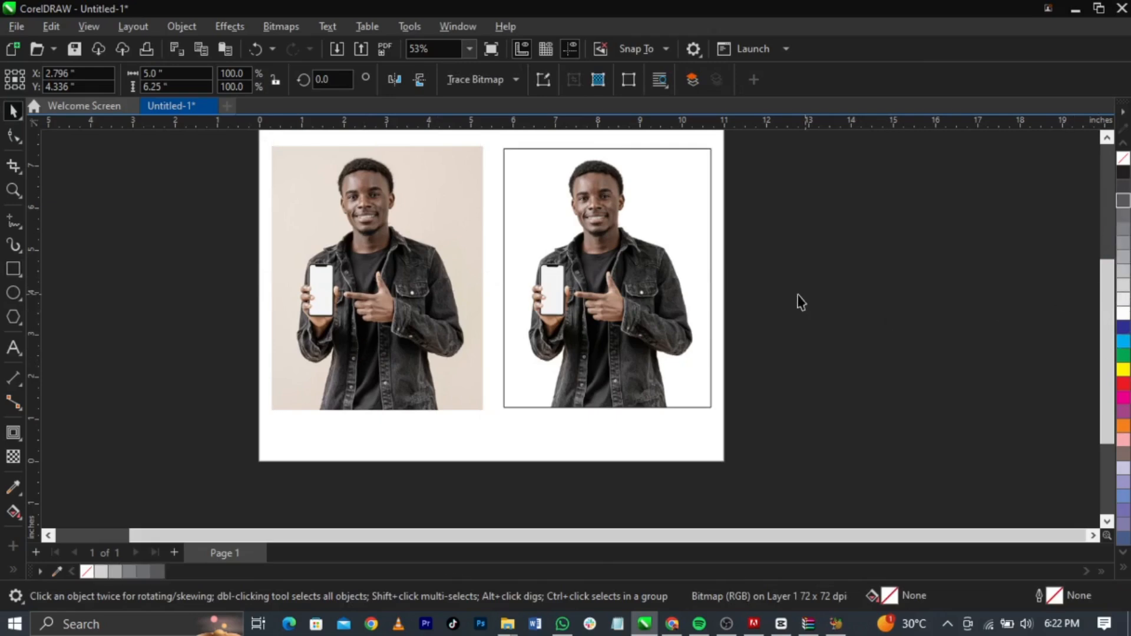
{"action": "left_click", "coordinate": [606, 277]}
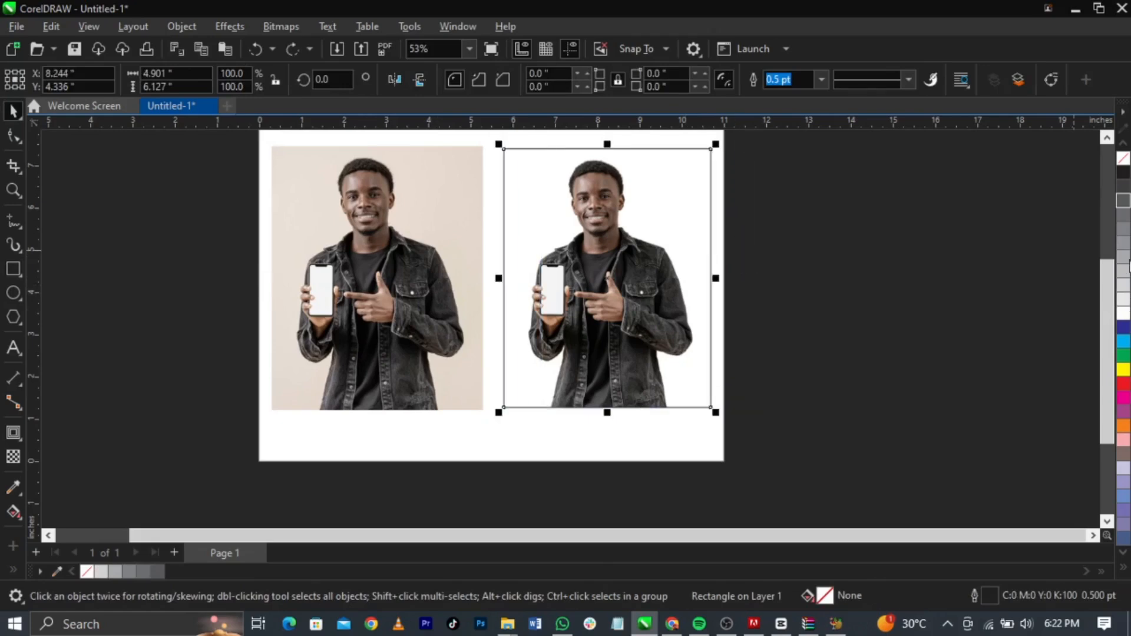
{"action": "left_click", "coordinate": [1123, 369]}
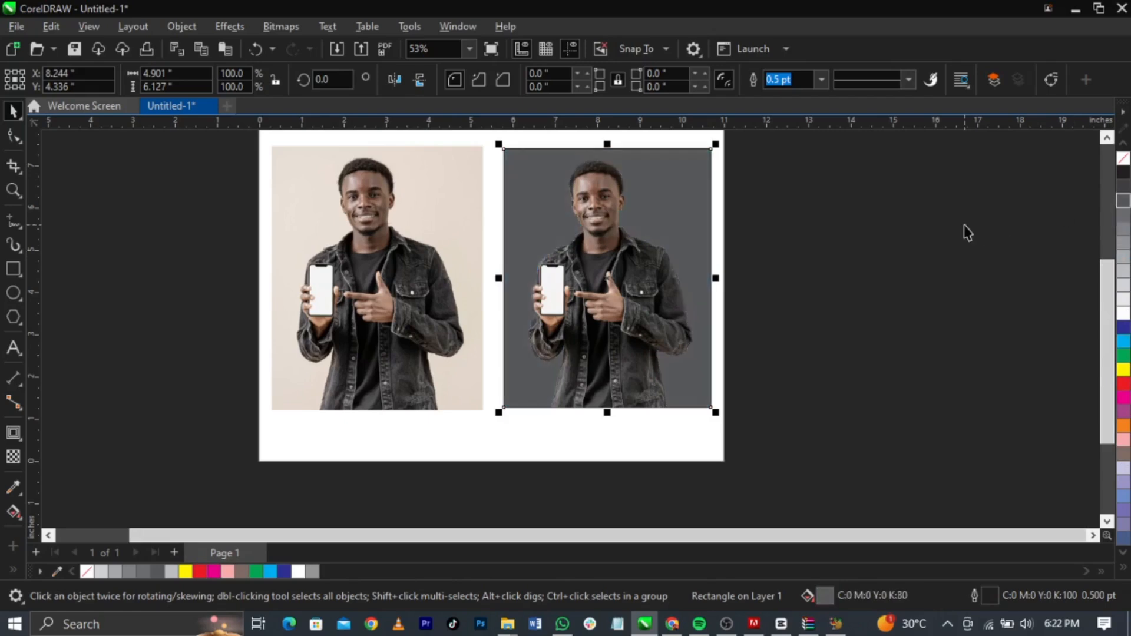
{"action": "left_click", "coordinate": [1123, 494]}
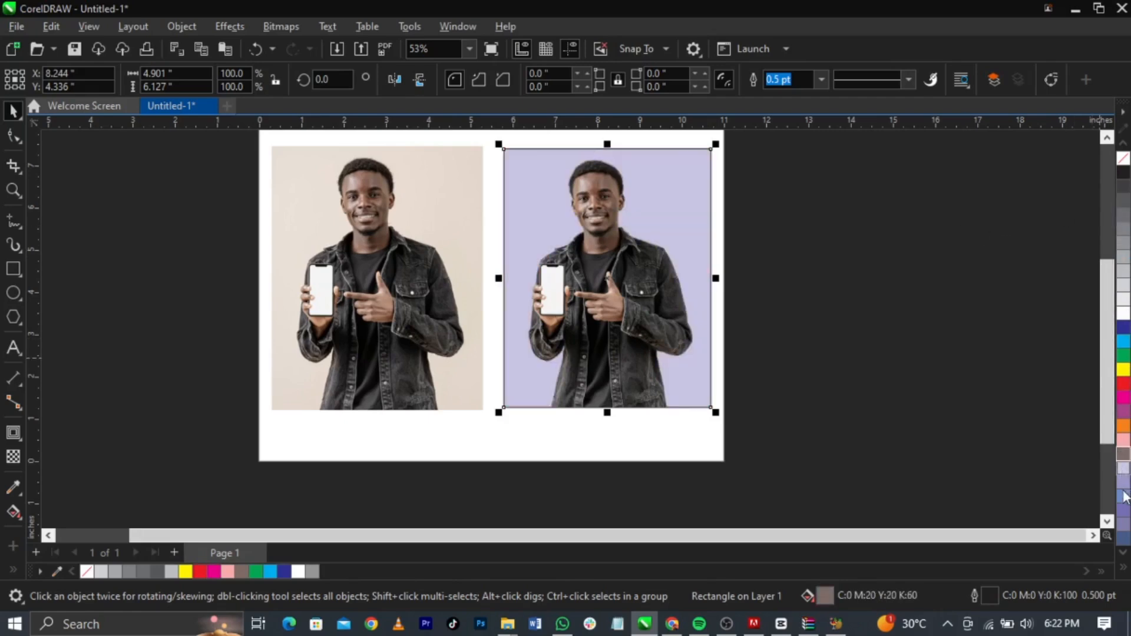